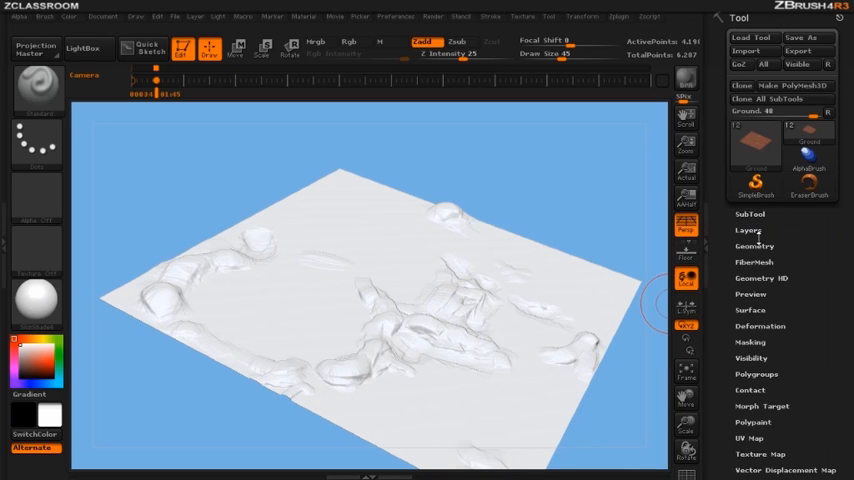
# Step: Lower the ground plane's SDiv slider to a lower subdivision level in Geometry
pyautogui.click(756, 246)
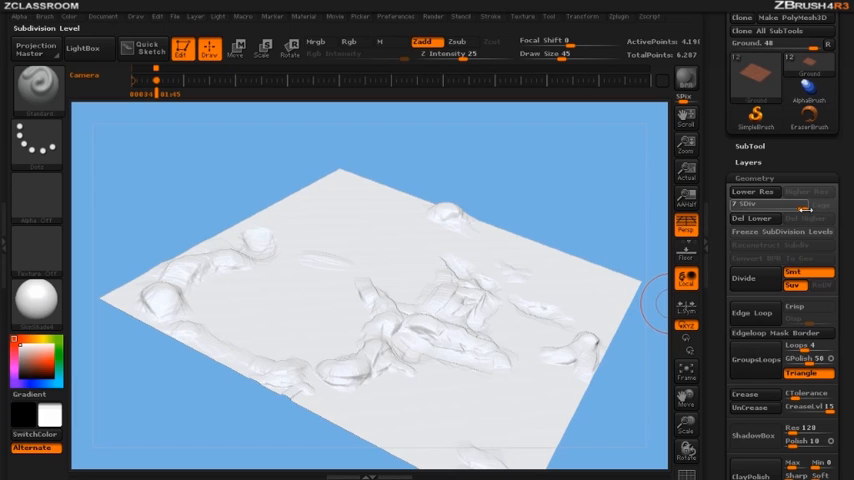
pyautogui.moveTo(808, 204); pyautogui.dragTo(732, 204)
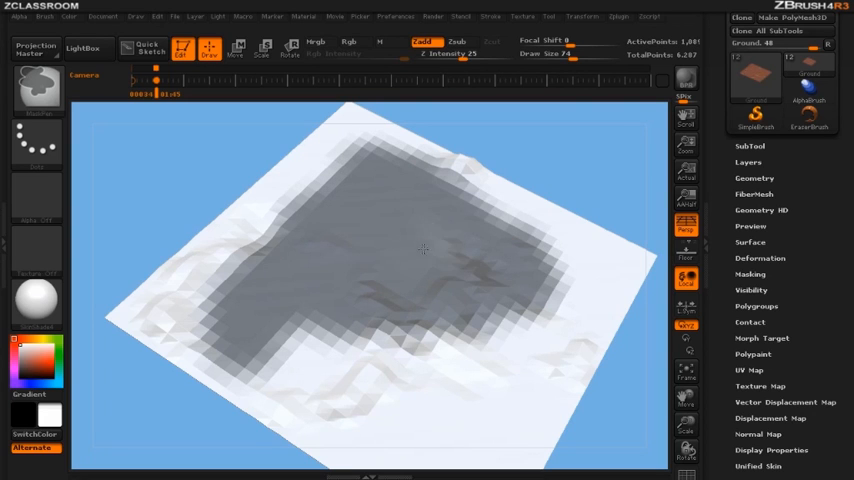
# Step: Ctrl-paint mask patches over the ground plane where grass should grow
pyautogui.click(390, 256)
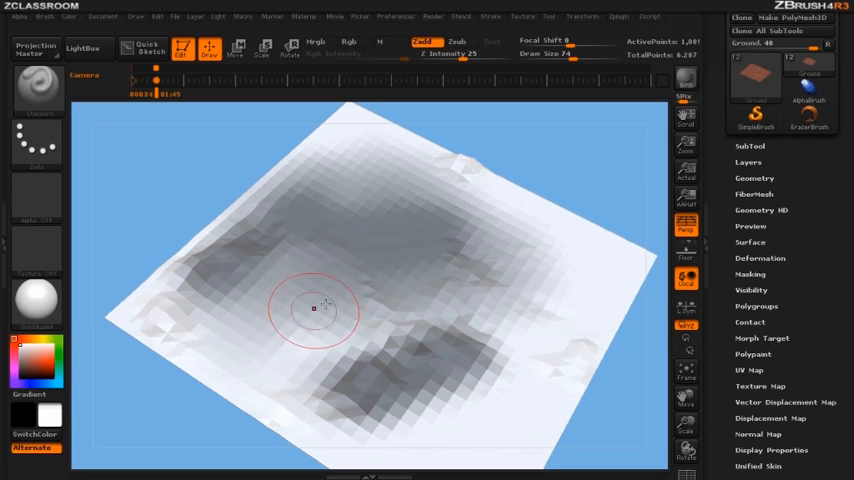
pyautogui.moveTo(470, 344)
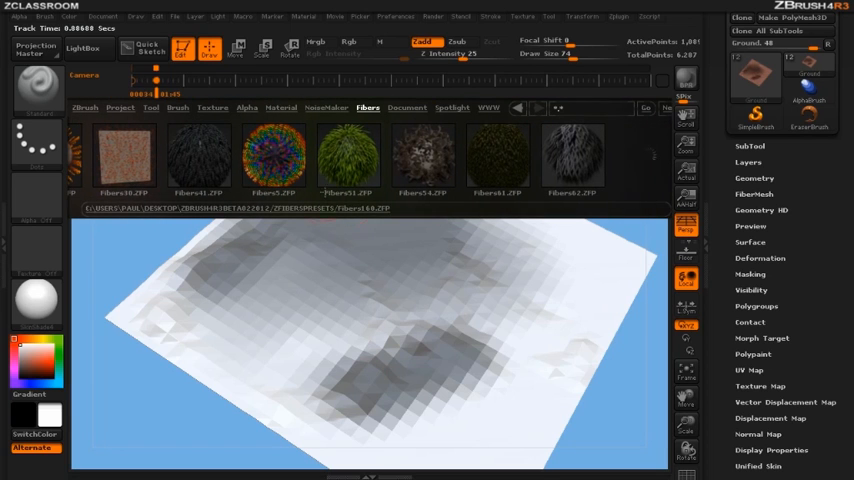
# Step: Choose a grass fiber preset from the LightBox Fibers library
pyautogui.click(348, 156)
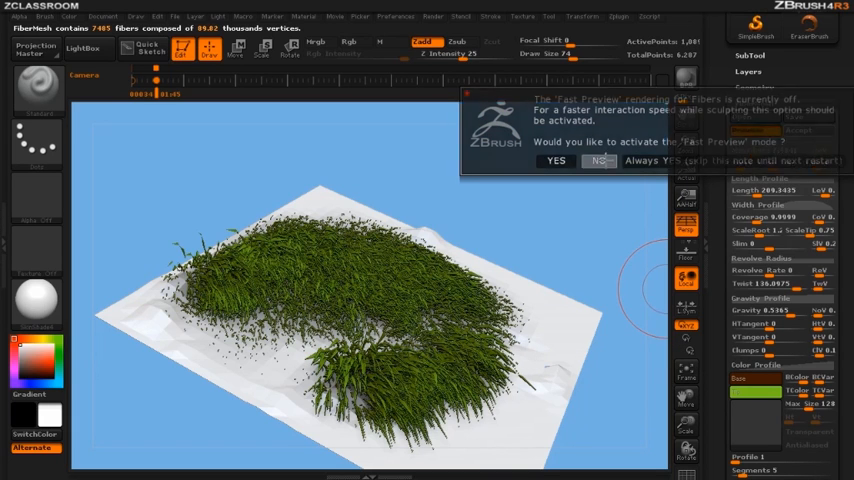
# Step: Dismiss the Fast Preview prompt and accept the grass fibers as their own subtool
pyautogui.click(596, 160)
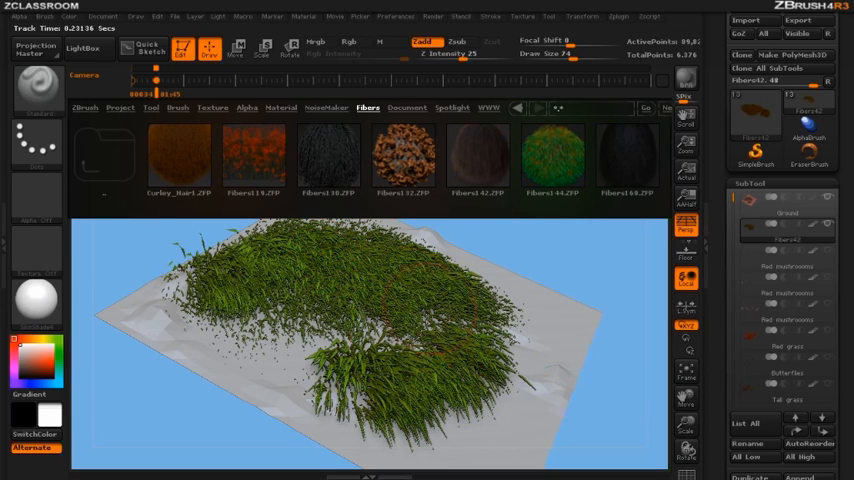
pyautogui.click(252, 156)
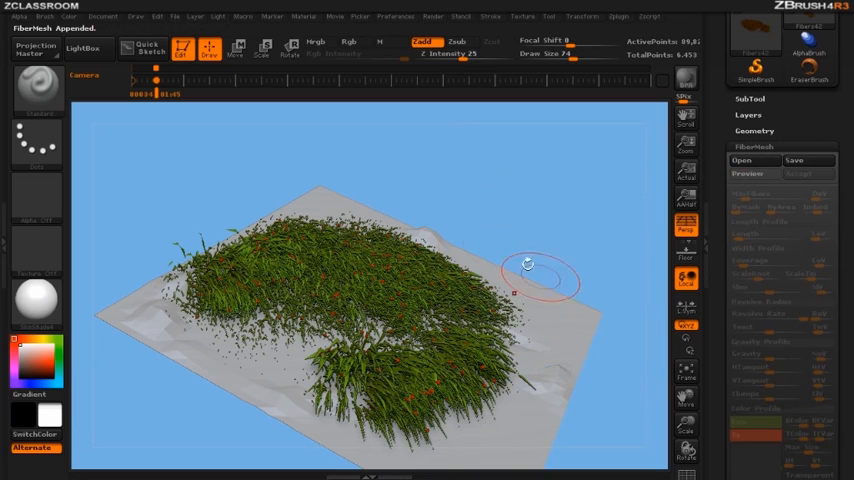
pyautogui.moveTo(536, 376)
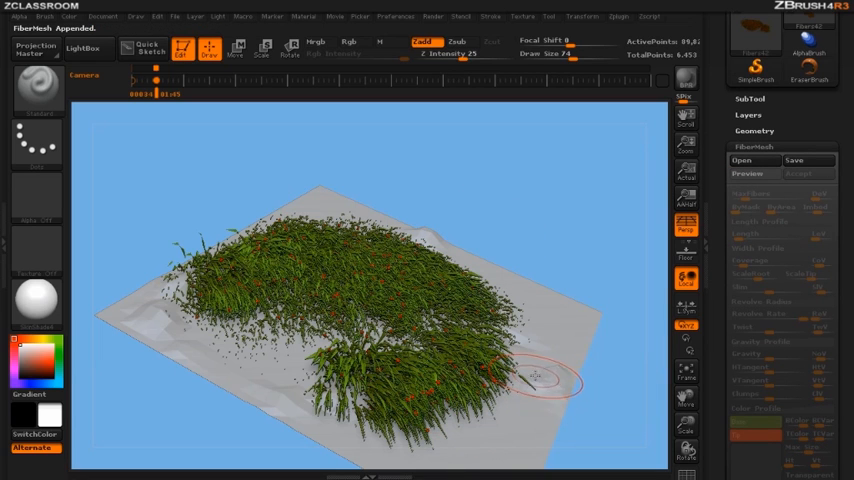
pyautogui.moveTo(286, 130)
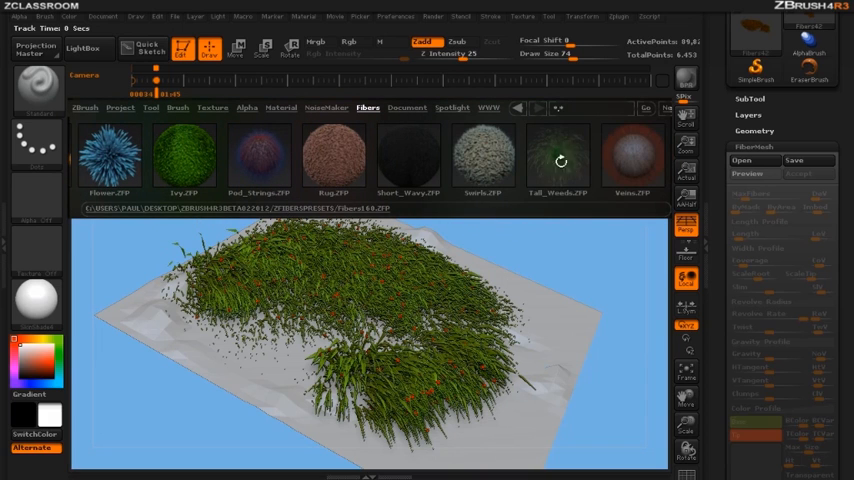
# Step: Load another fiber preset and raise MaxFibers for denser, taller grass
pyautogui.click(558, 156)
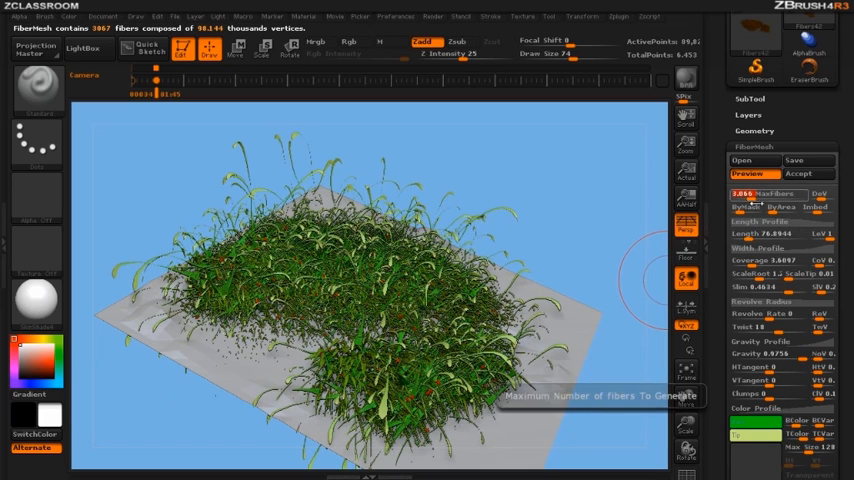
pyautogui.moveTo(760, 192); pyautogui.dragTo(744, 192)
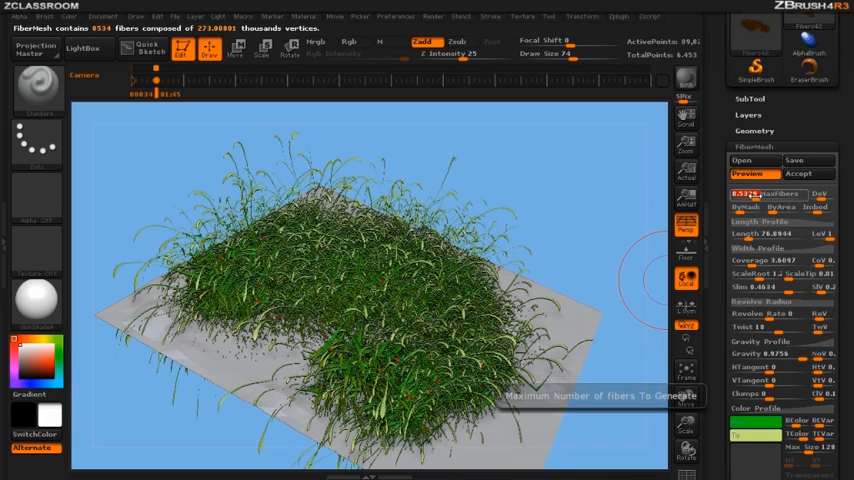